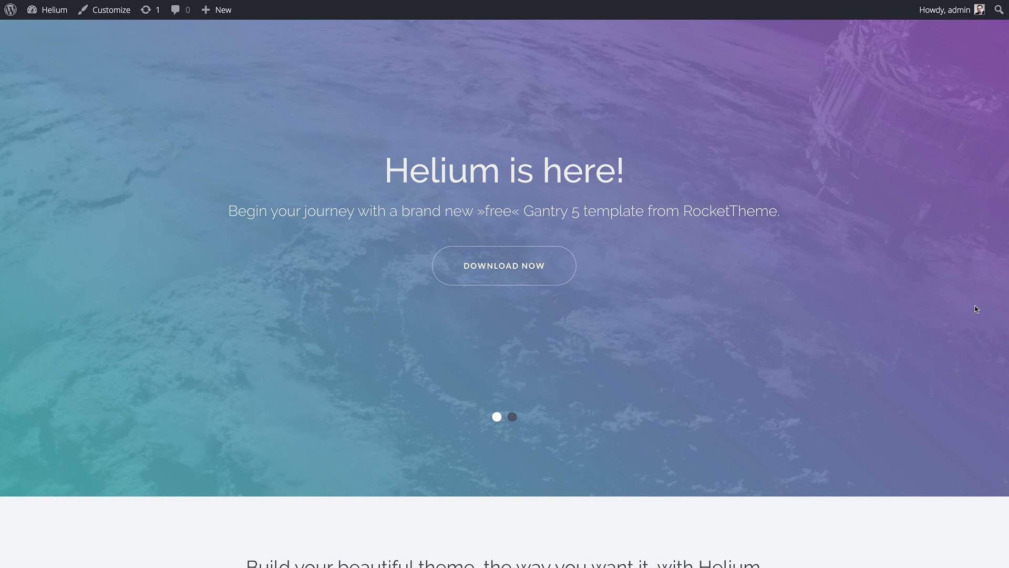
mouse_move(508, 231)
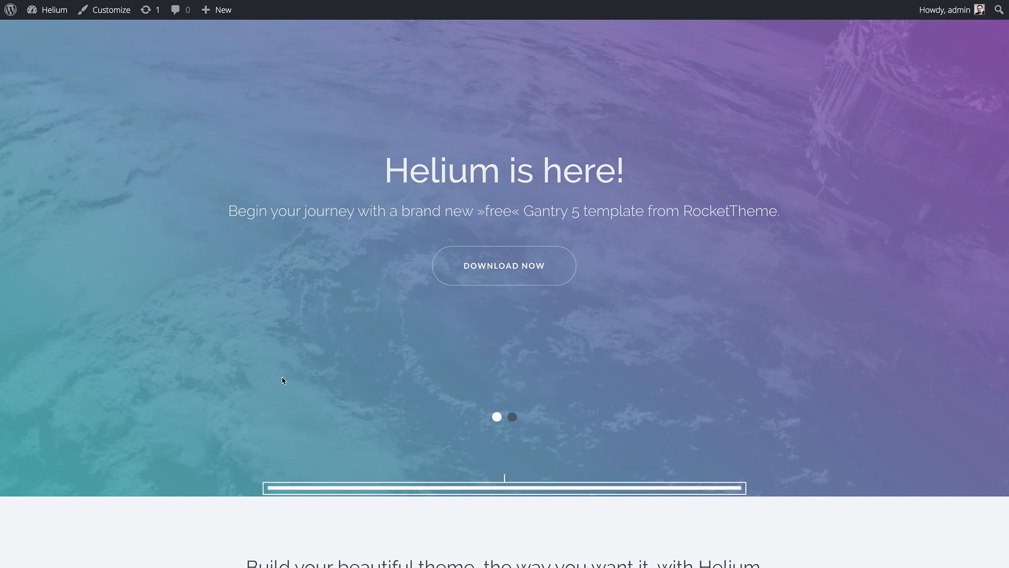
Open the Helium site's Sample Page to view its logo, menu and social top bar
scroll("down", 3)
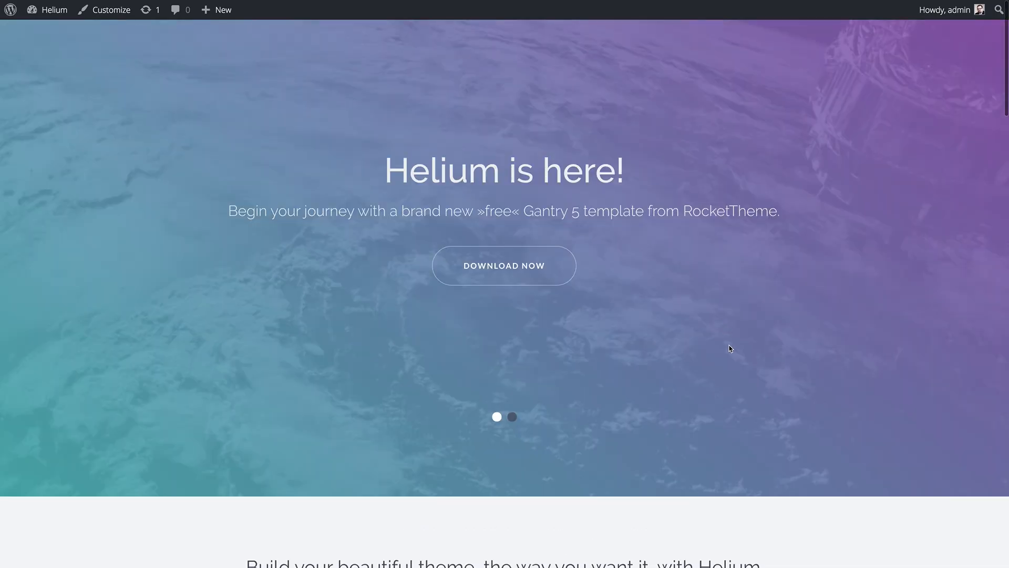
left_click(332, 50)
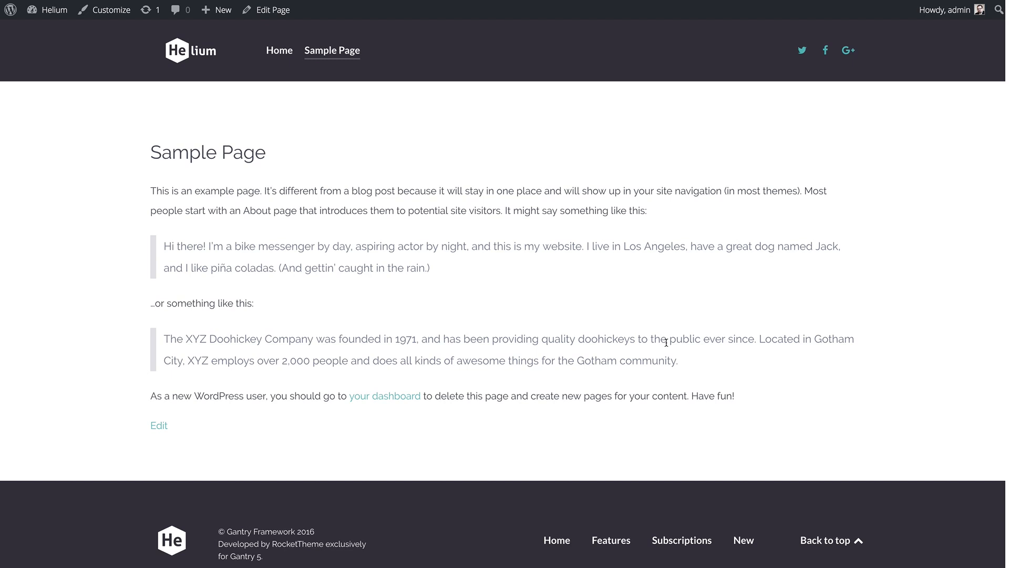
mouse_move(342, 152)
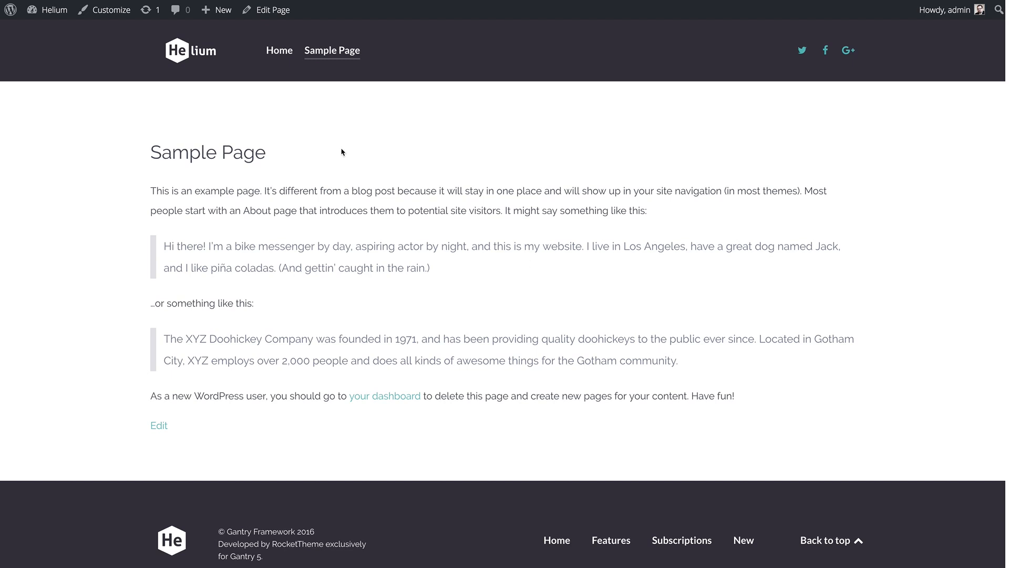
mouse_move(332, 150)
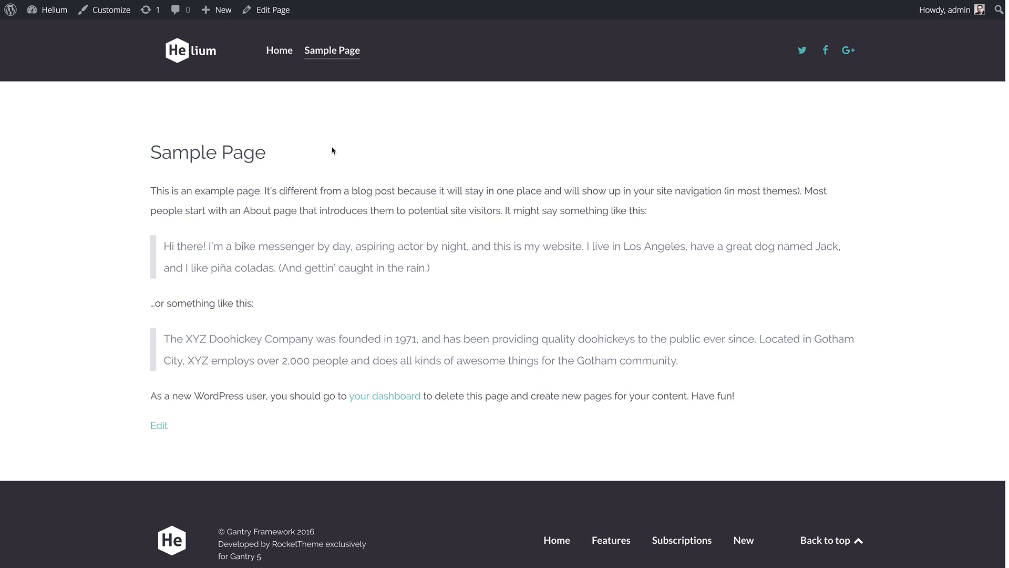
mouse_move(336, 76)
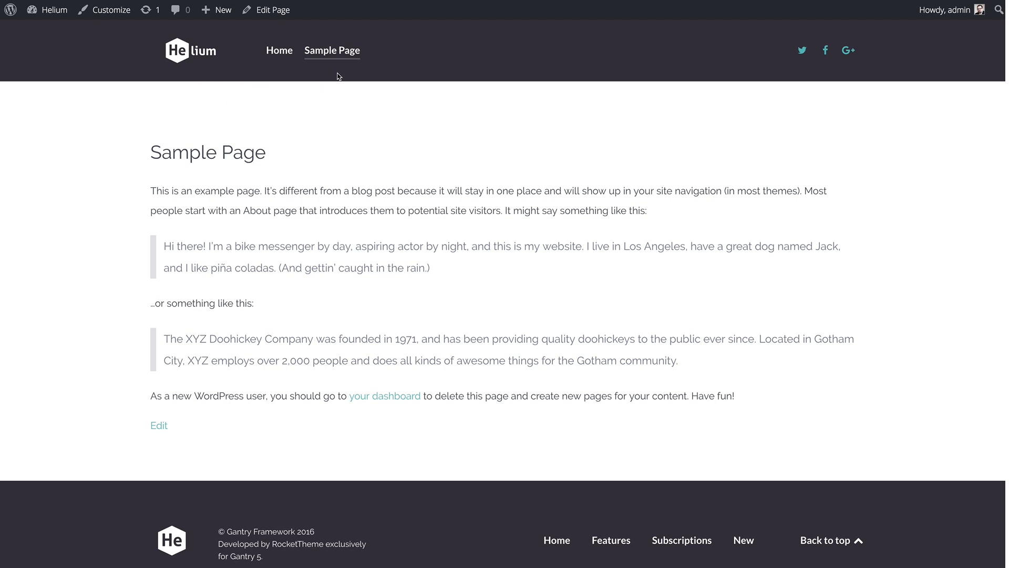
mouse_move(506, 96)
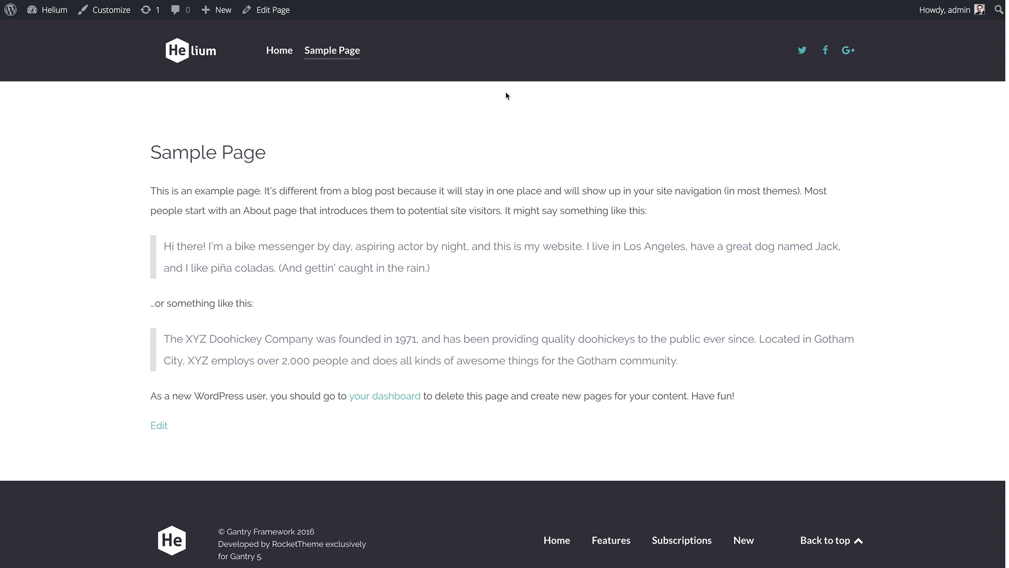
mouse_move(368, 145)
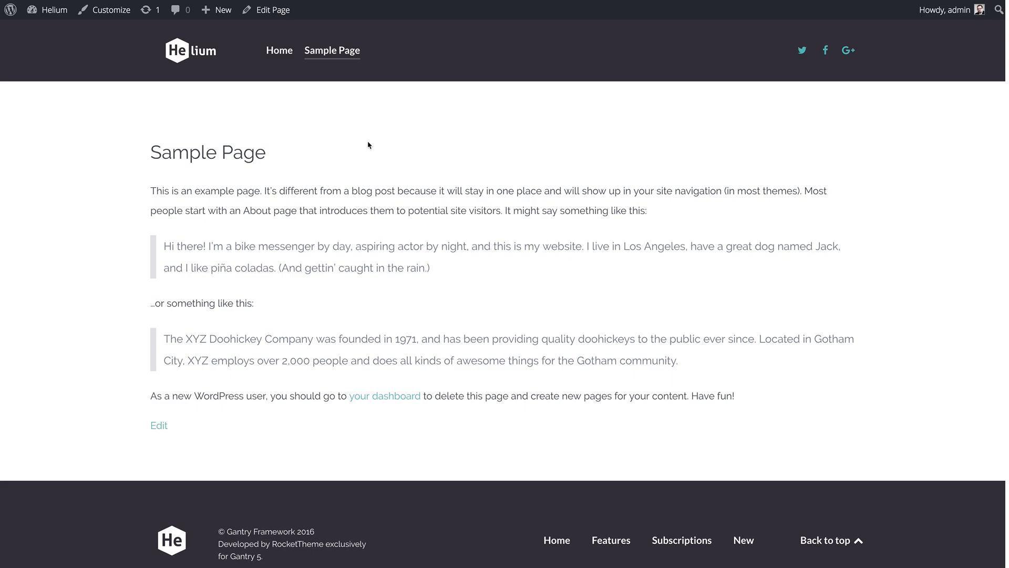
Go back to the Helium homepage showing the 'Helium is here!' slideshow
left_click(278, 50)
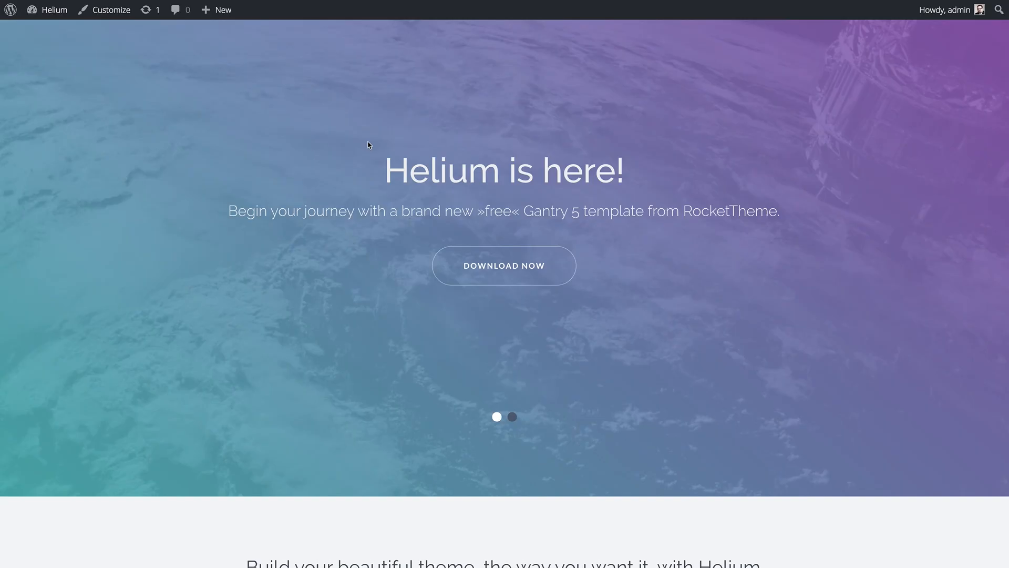
mouse_move(370, 57)
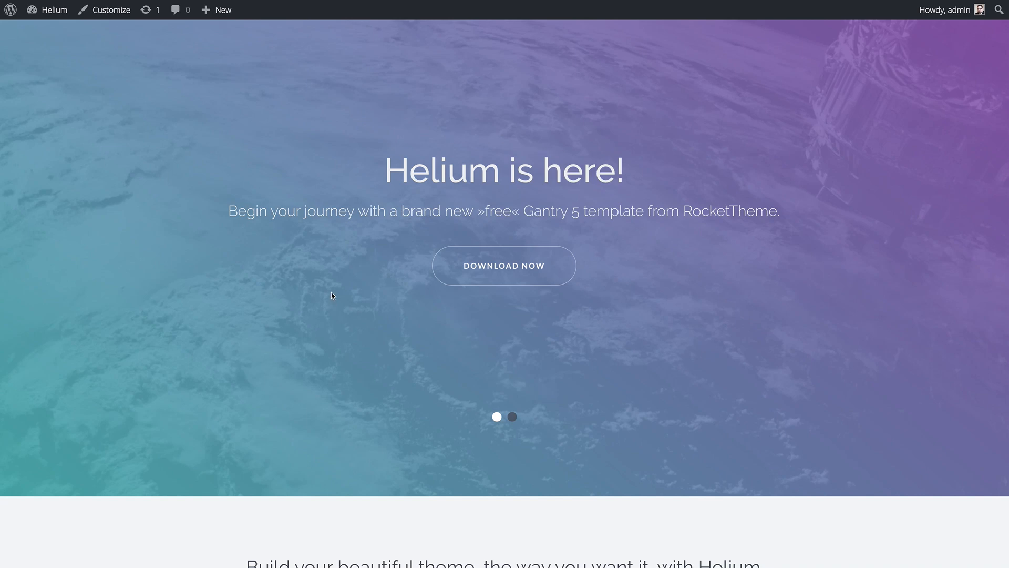
mouse_move(332, 287)
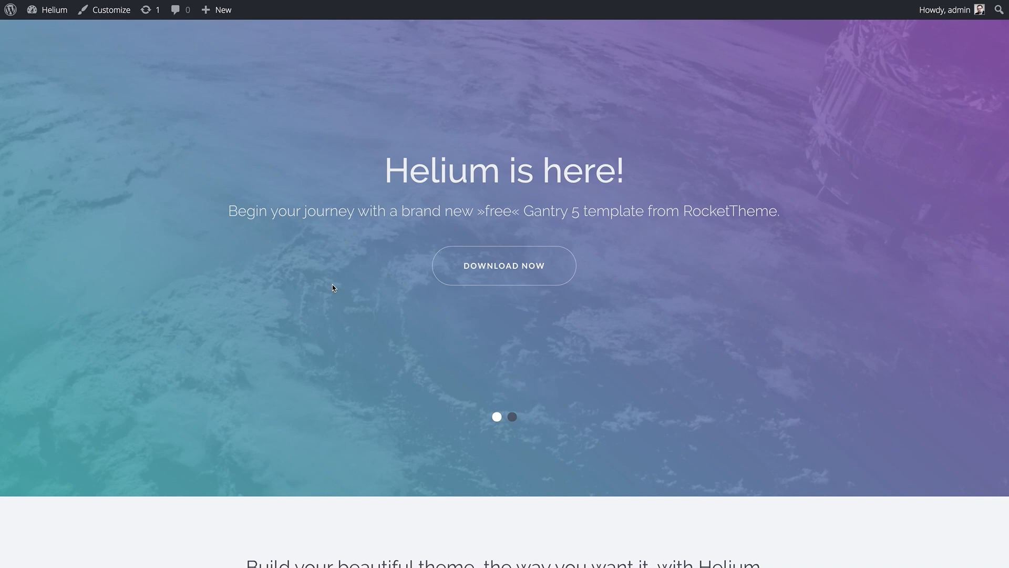
mouse_move(357, 330)
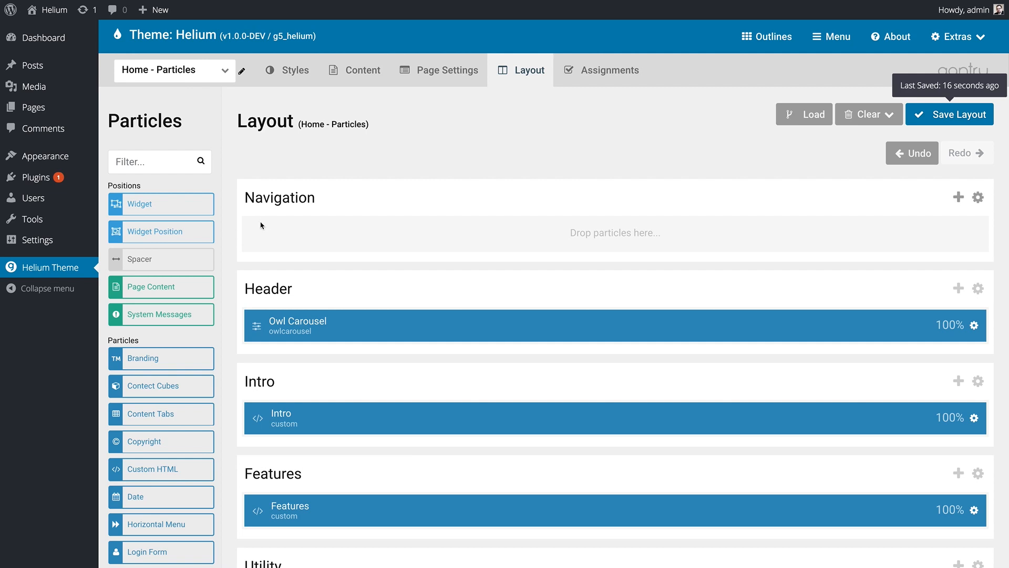
mouse_move(459, 258)
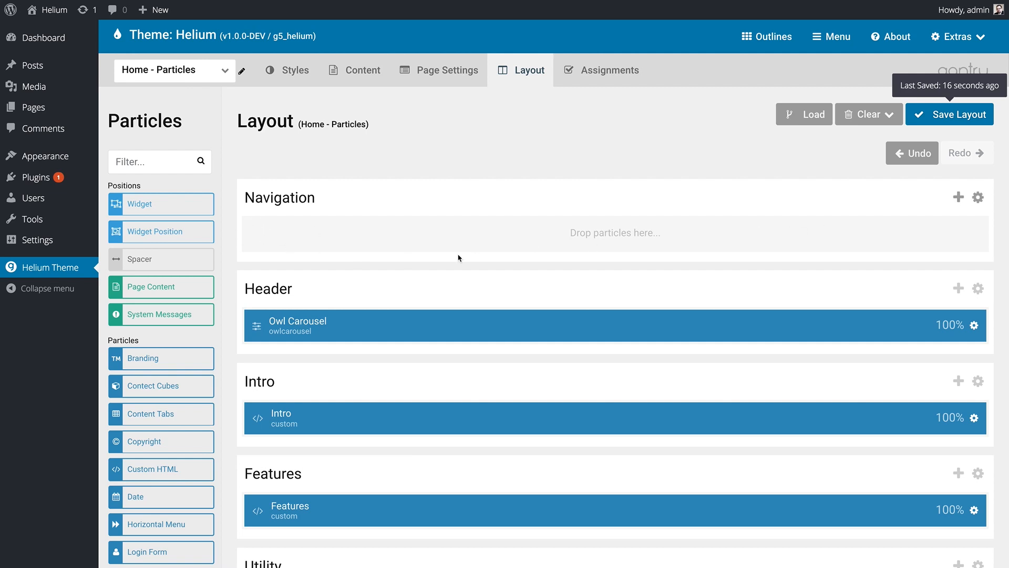
mouse_move(353, 239)
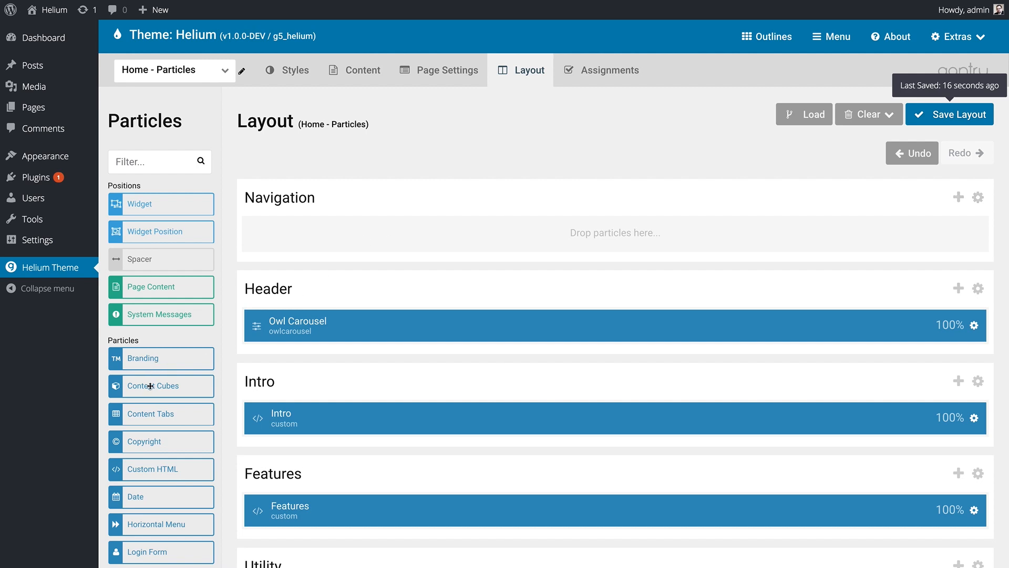
mouse_move(656, 222)
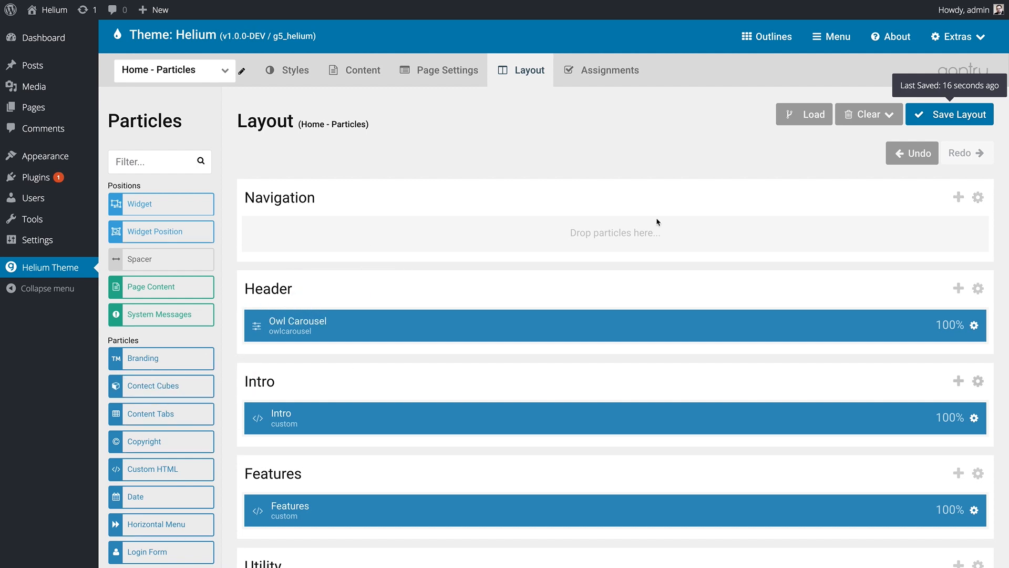
mouse_move(263, 255)
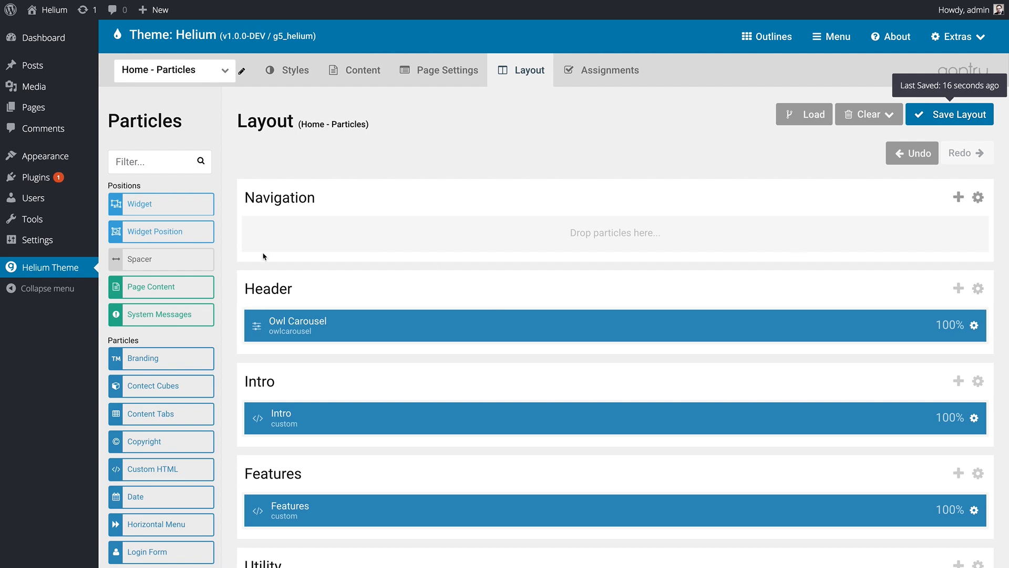
mouse_move(429, 293)
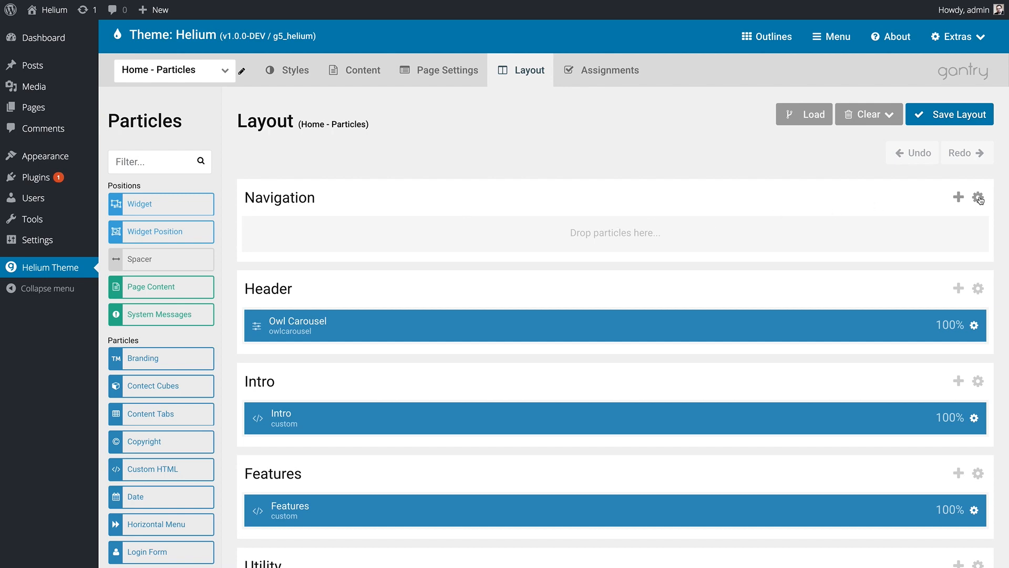
Open the Navigation section's settings and show its Inheritance options
left_click(978, 198)
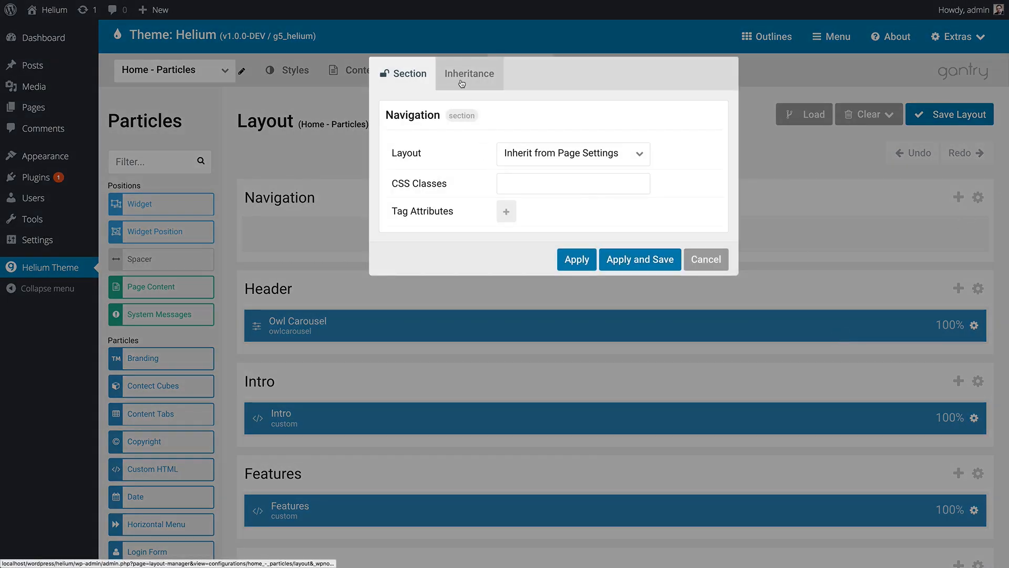
left_click(470, 73)
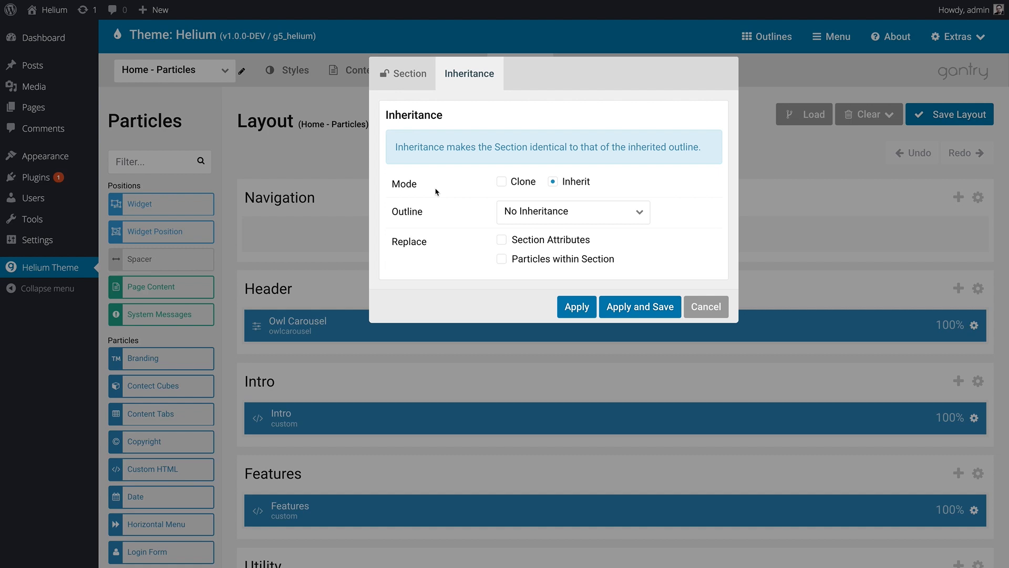
mouse_move(532, 193)
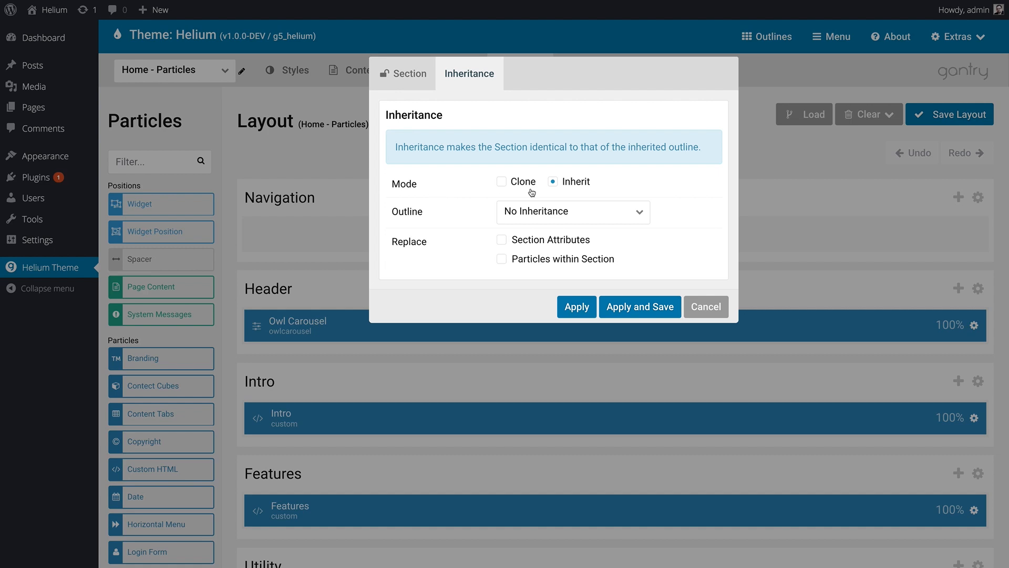
mouse_move(568, 246)
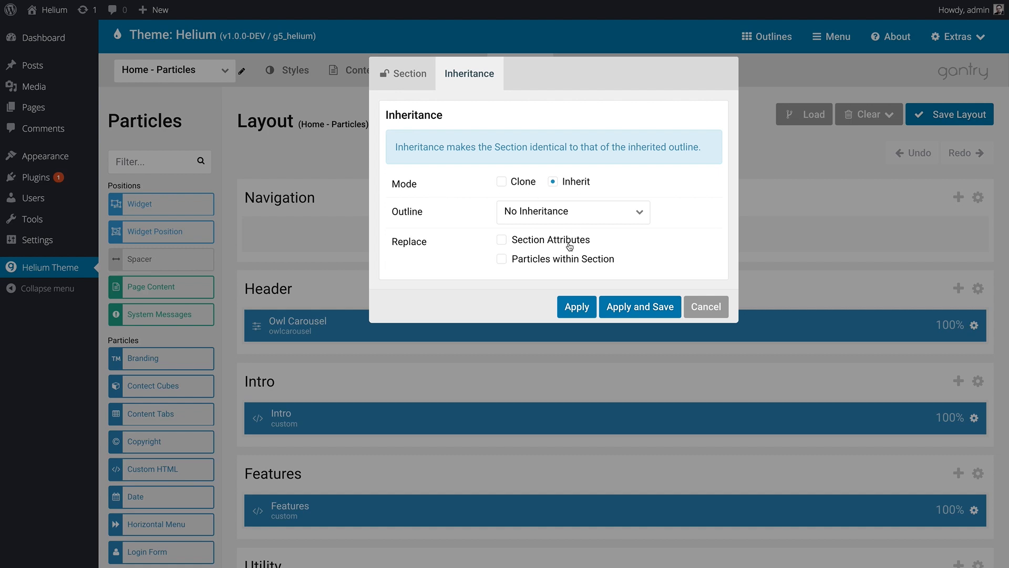
mouse_move(406, 211)
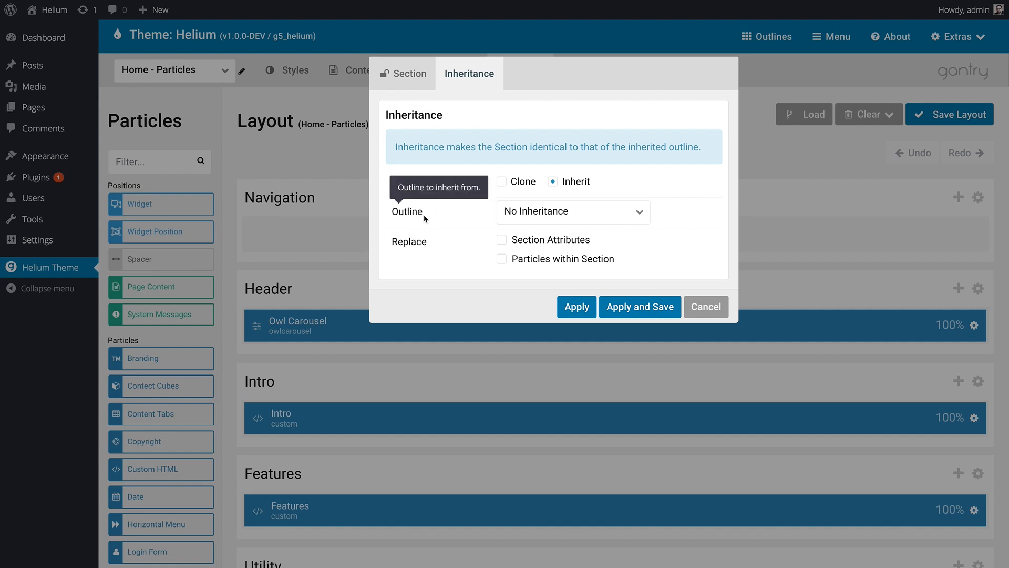
Set the Navigation section to inherit from Base Outline, including section attributes
left_click(571, 211)
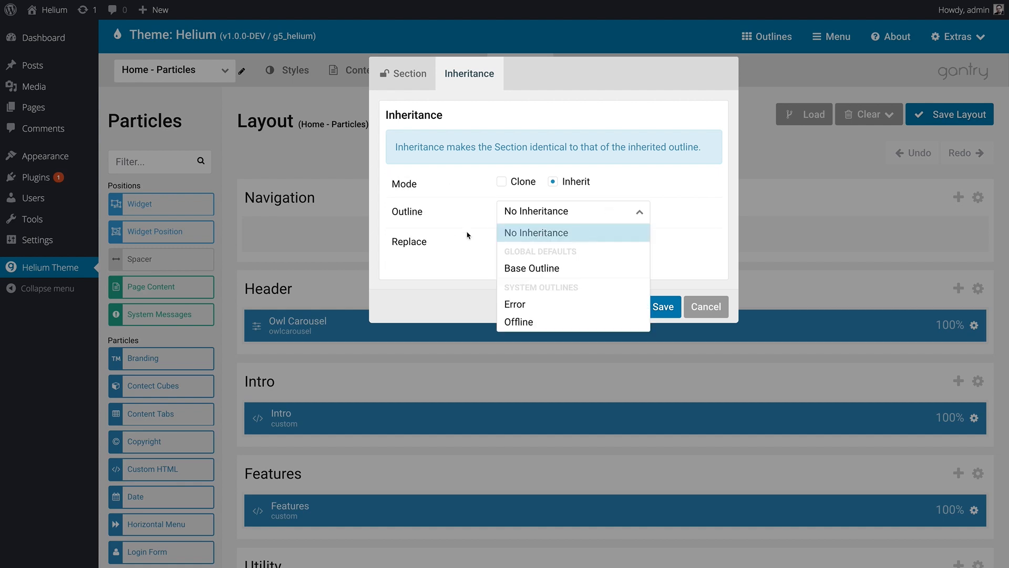
left_click(531, 268)
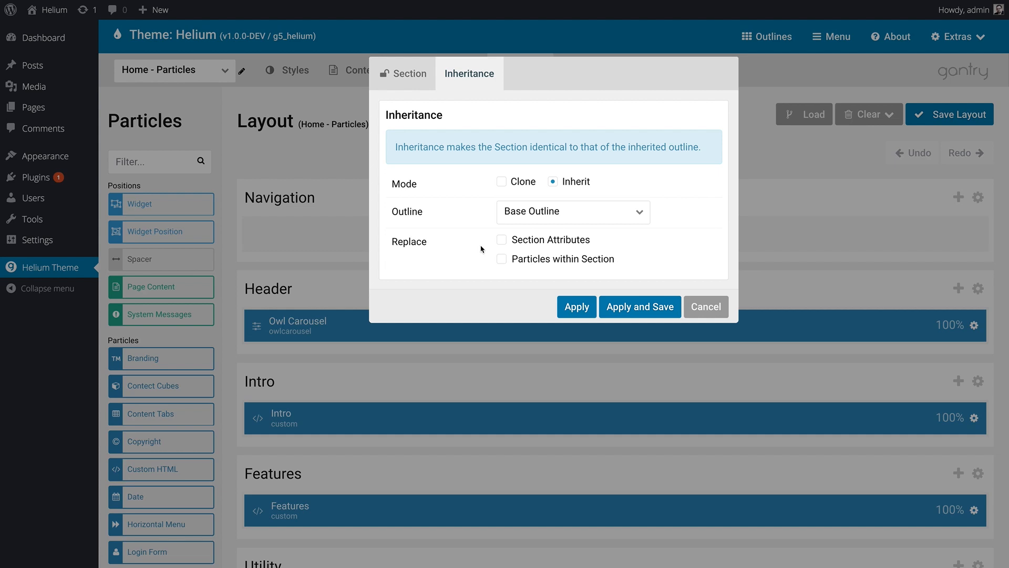
left_click(403, 73)
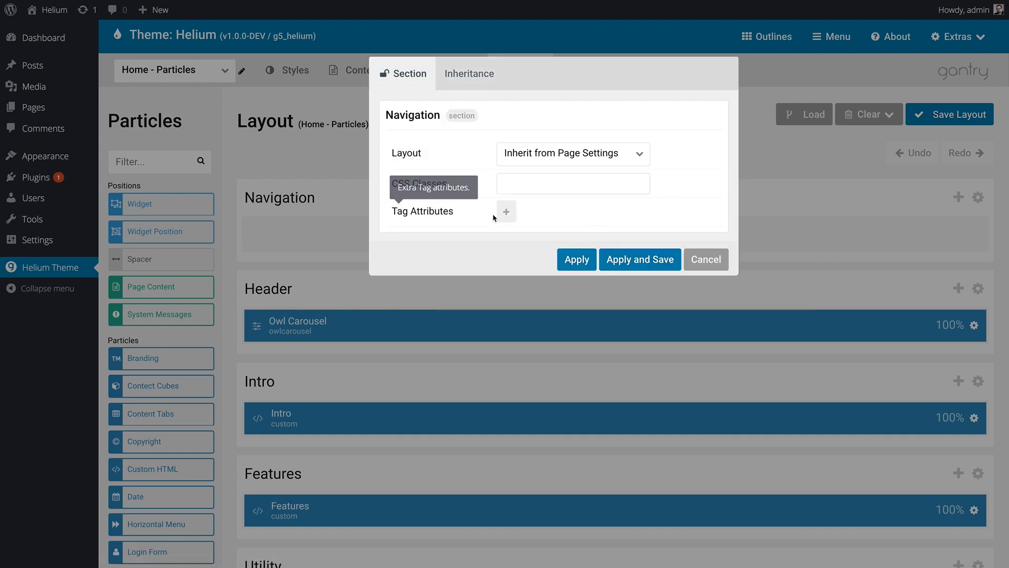
Reopen the Navigation section's Inheritance tab, showing Inherit mode from Base Outline
left_click(469, 73)
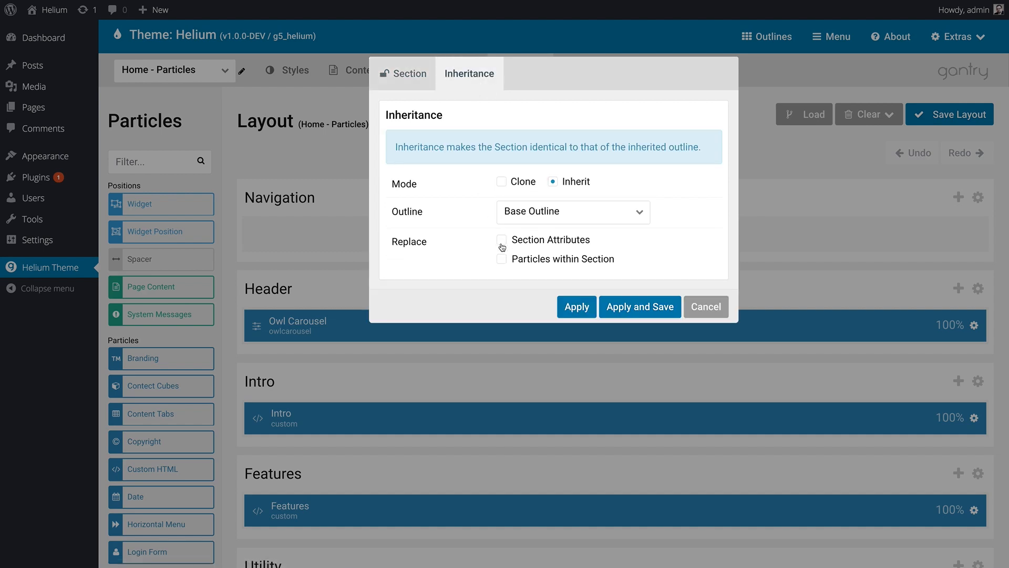
mouse_move(488, 238)
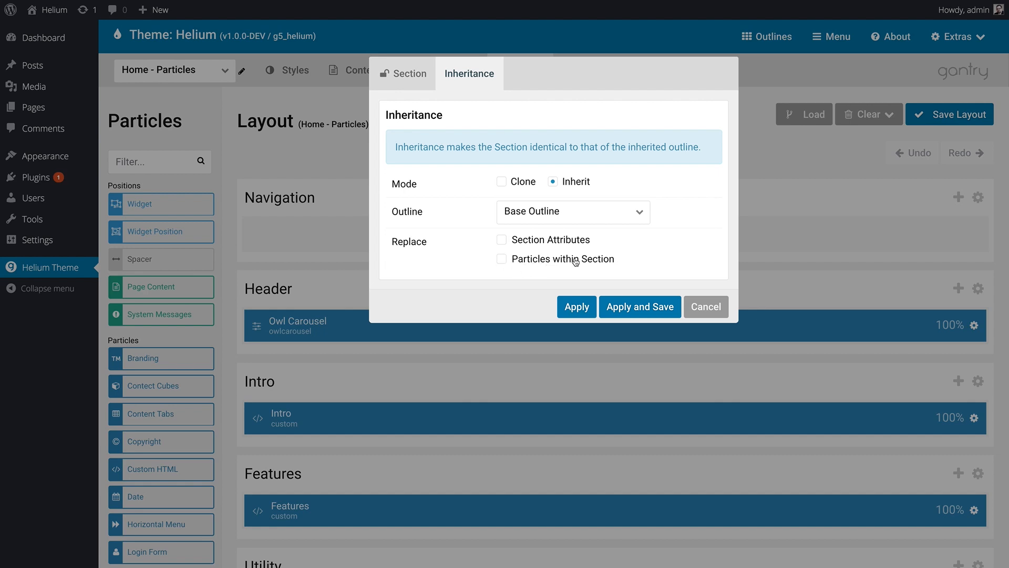
mouse_move(441, 269)
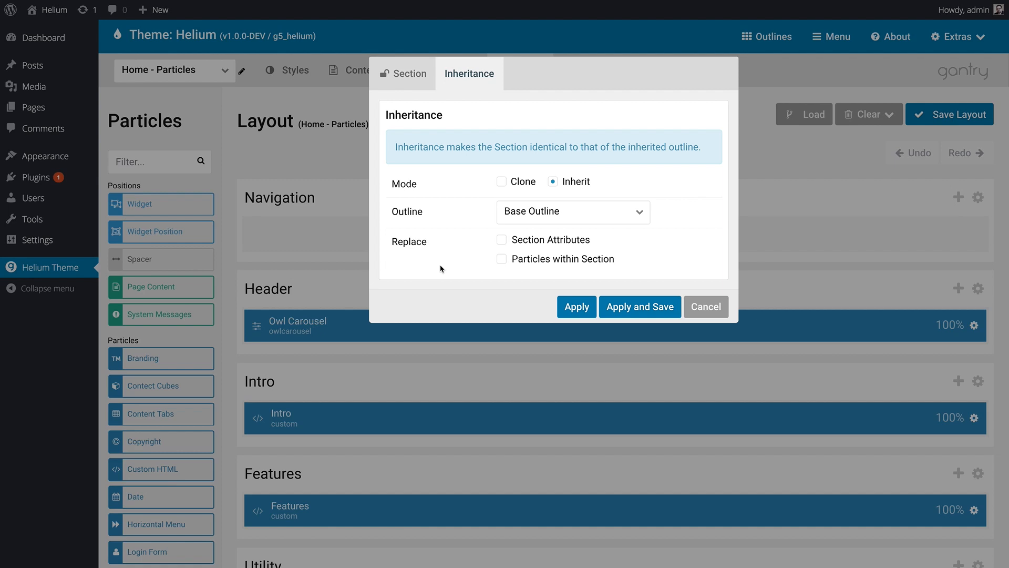
Tick Section Attributes and Particles within Section under Replace
left_click(500, 239)
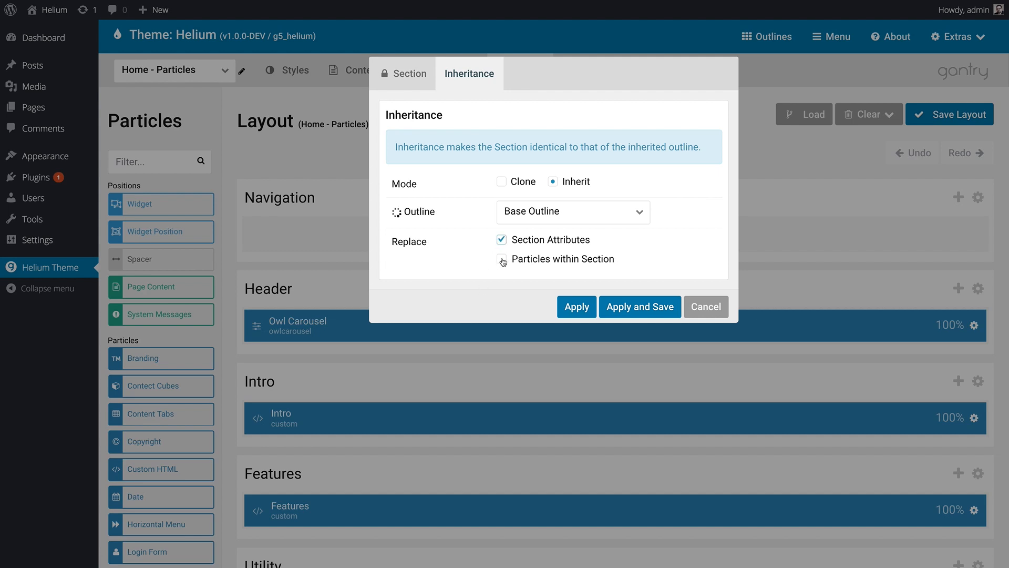
left_click(501, 258)
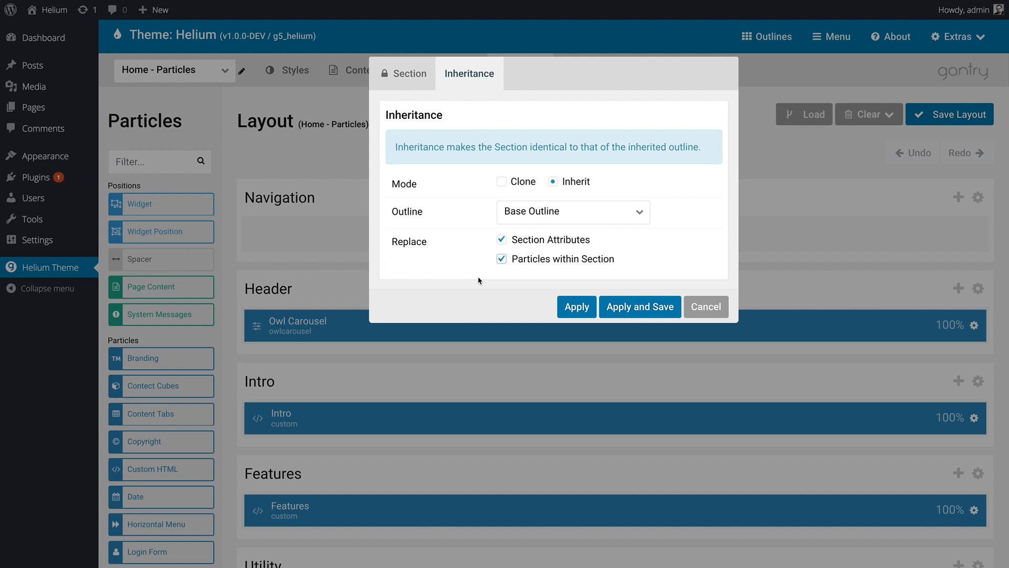
mouse_move(387, 80)
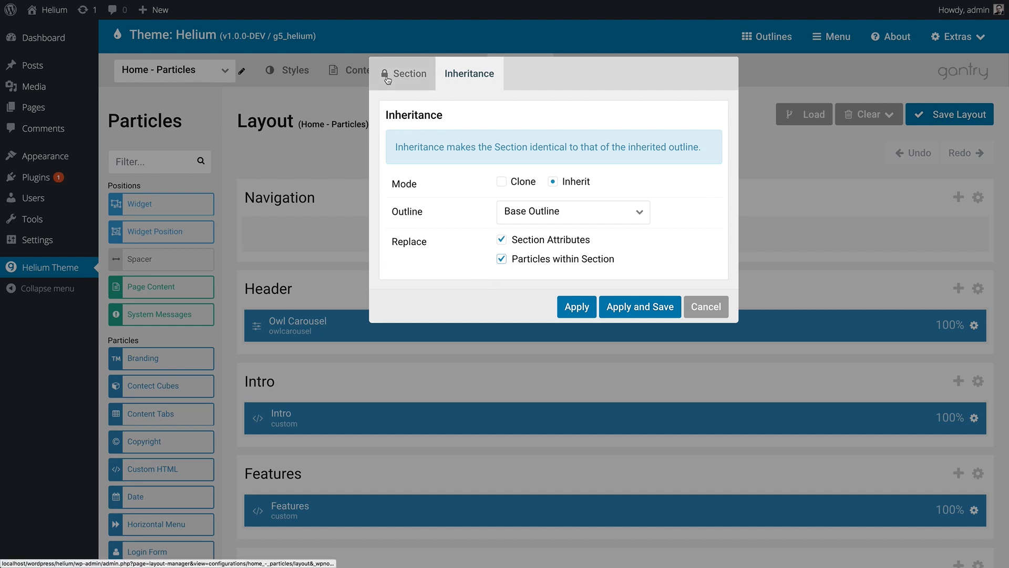
left_click(404, 74)
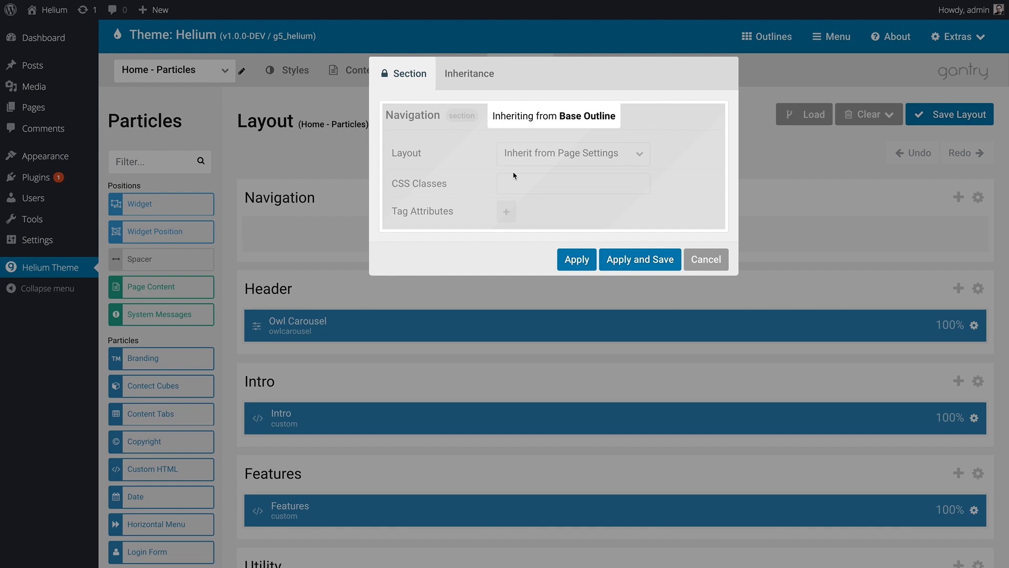
left_click(469, 73)
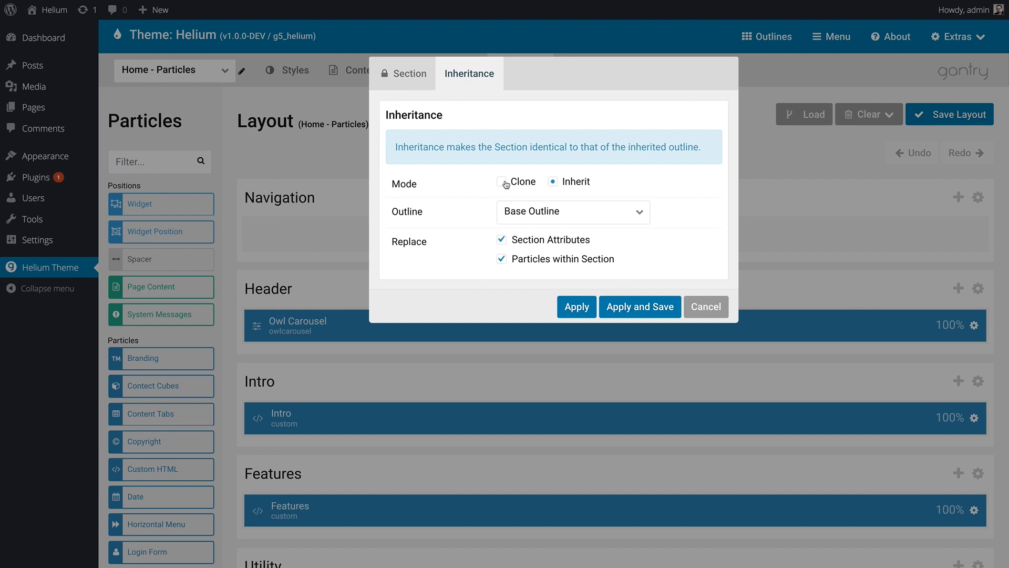
left_click(403, 73)
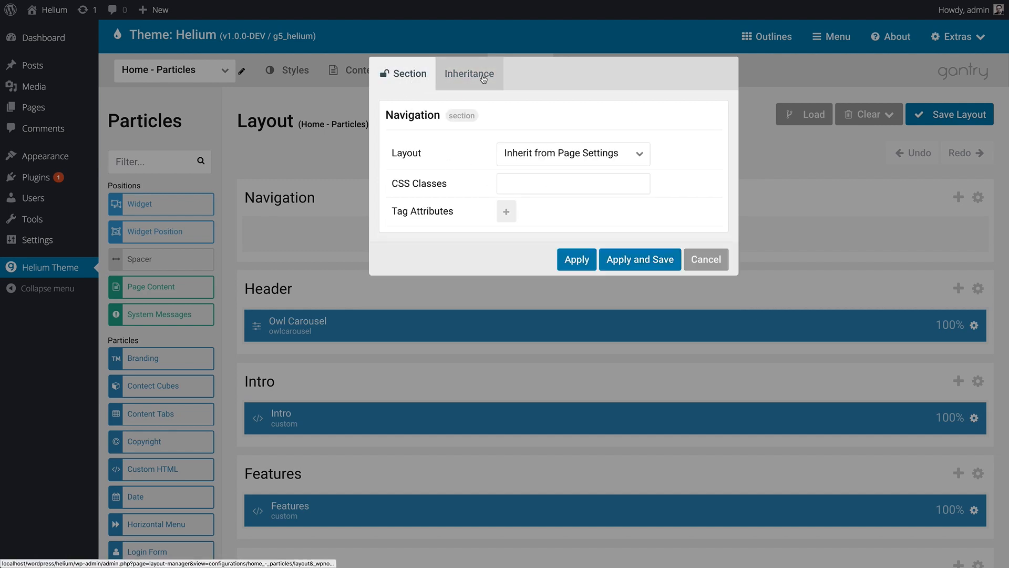
left_click(469, 73)
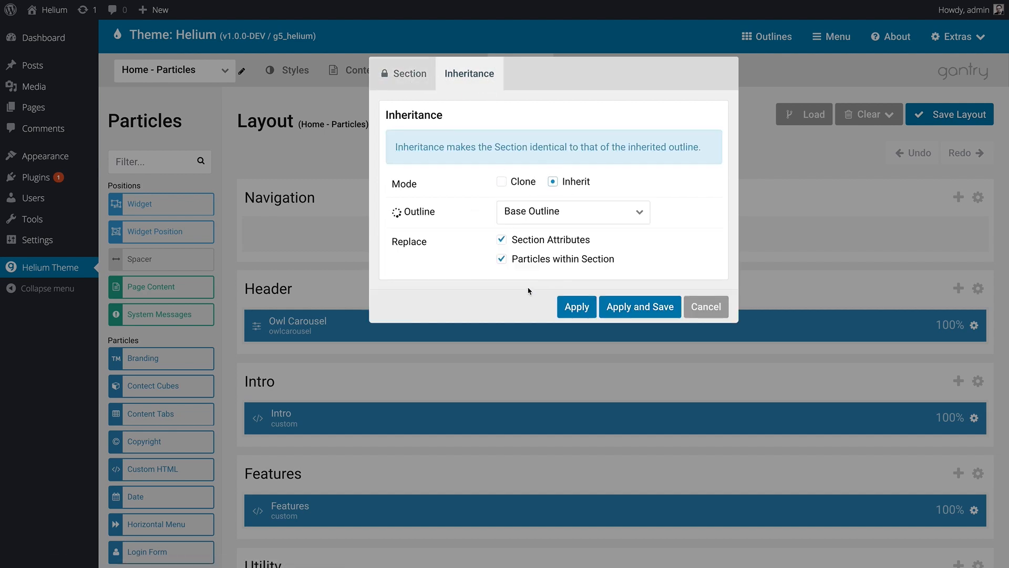
Keep Inherit mode and apply and save the Navigation section's inheritance settings
left_click(639, 306)
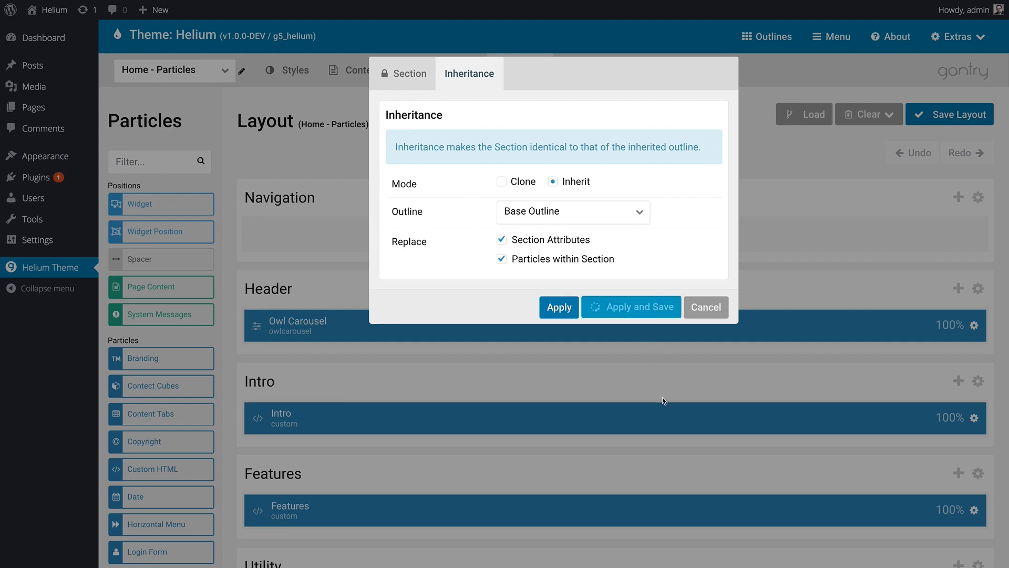
left_click(631, 306)
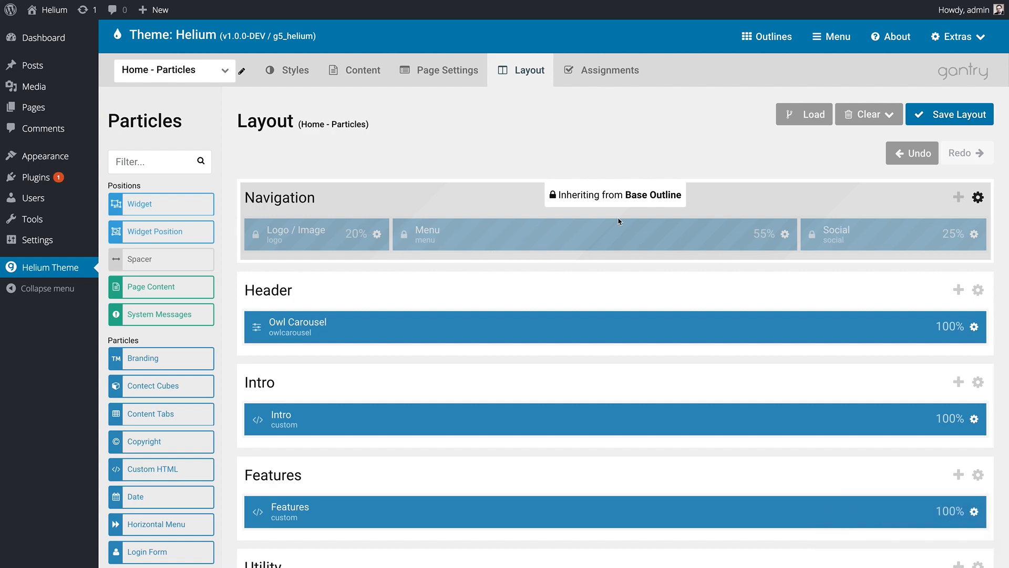
mouse_move(417, 284)
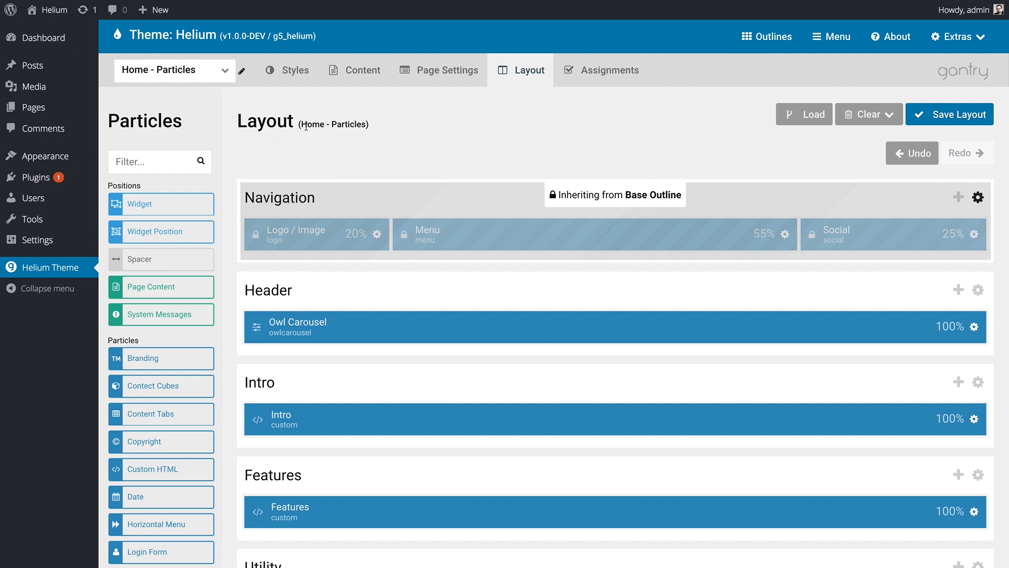
Switch to Base Outline, resize Navigation to Menu 60% and Social 20%, and save
left_click(172, 69)
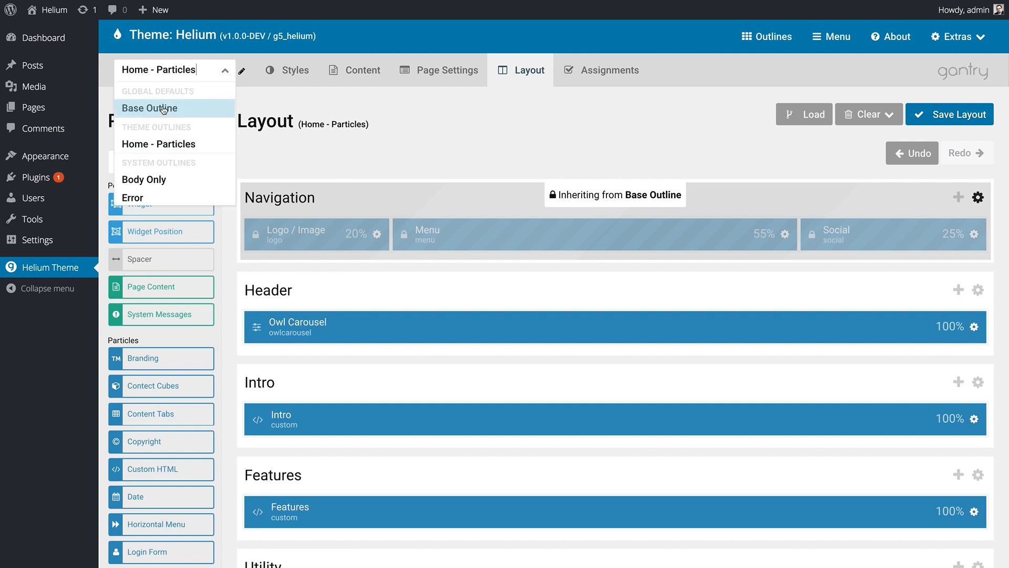
left_click(149, 108)
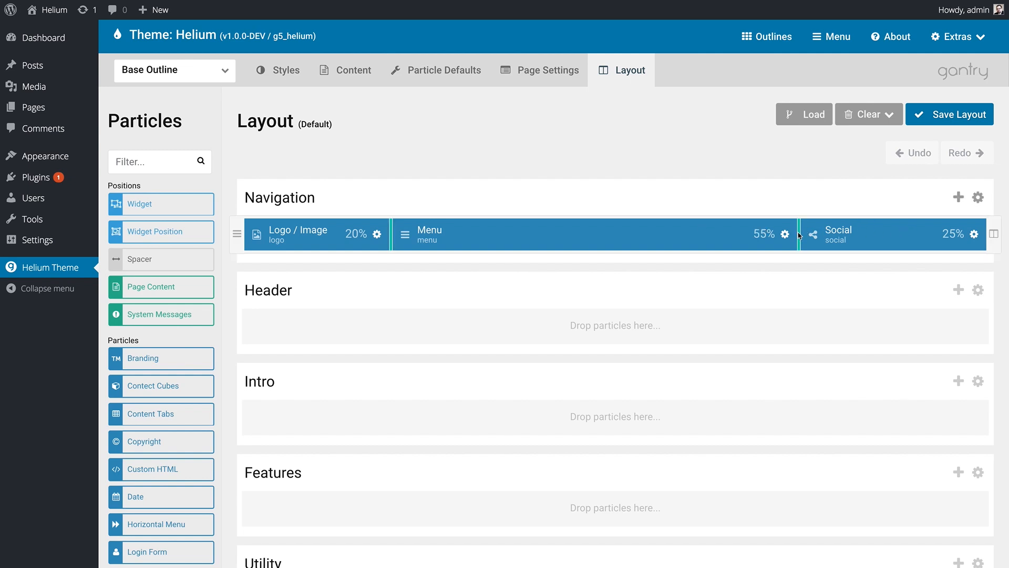
left_click_drag(797, 233, 833, 233)
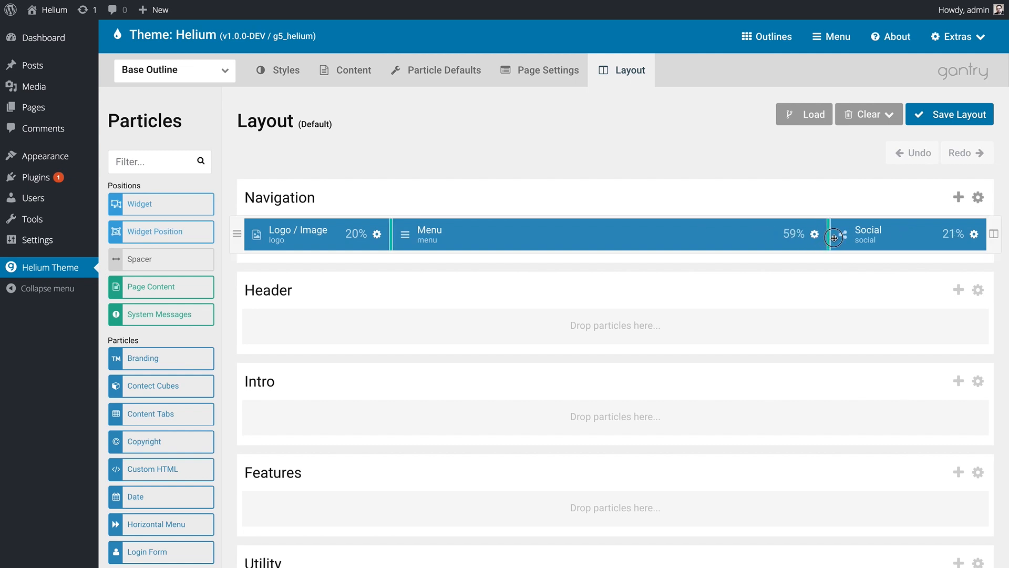
left_click(949, 114)
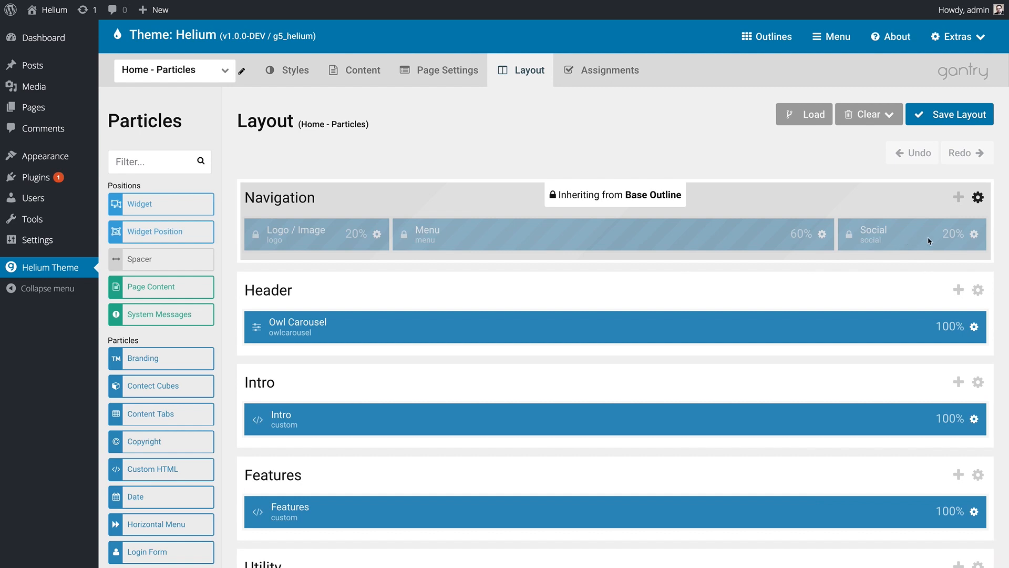
mouse_move(712, 281)
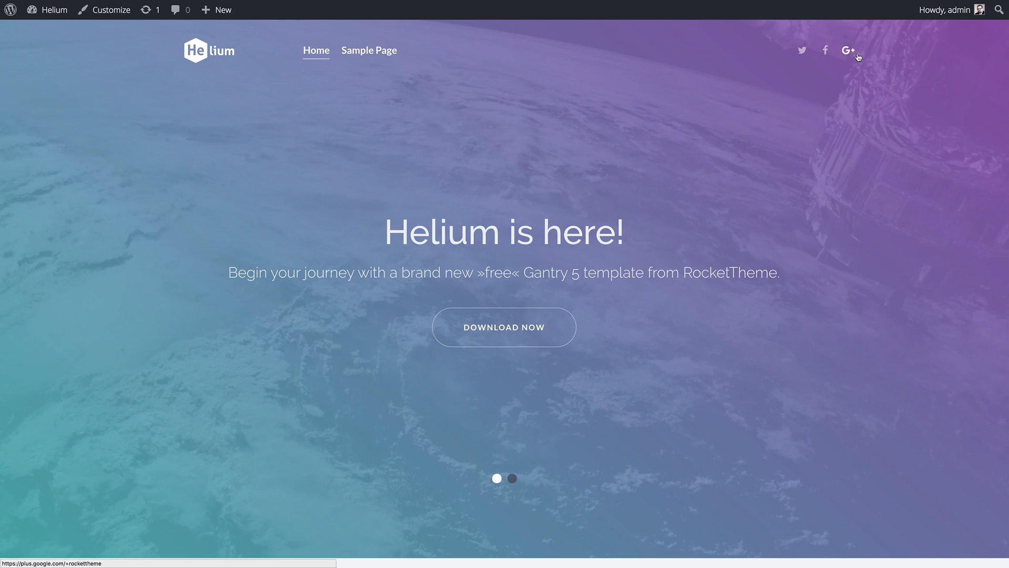
mouse_move(224, 65)
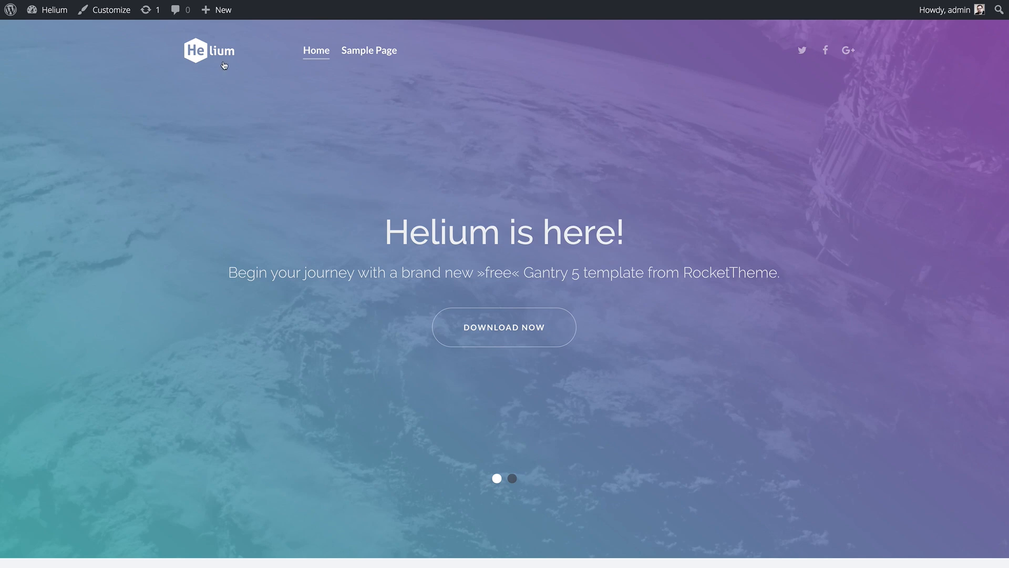
mouse_move(397, 211)
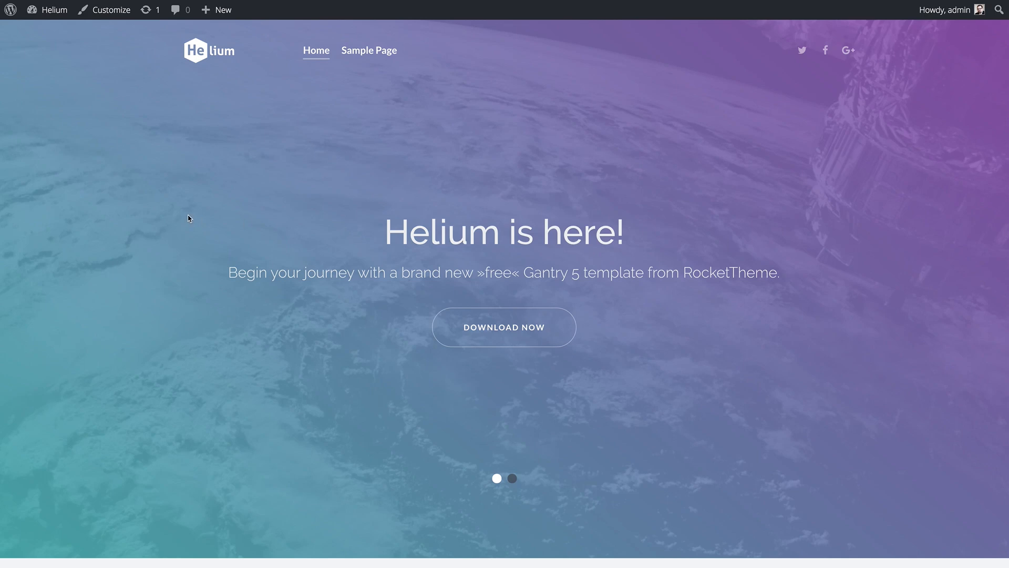
mouse_move(708, 100)
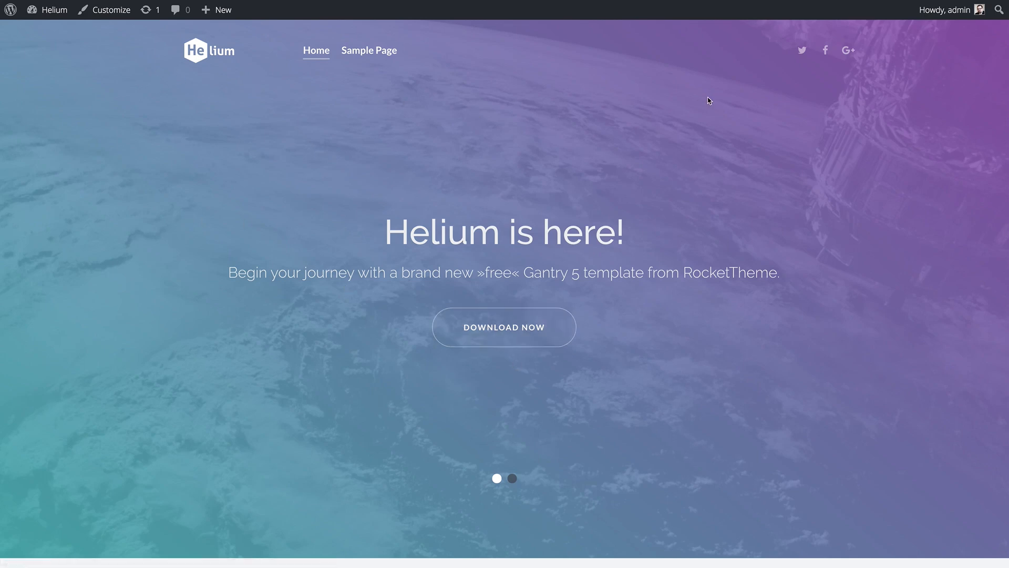
mouse_move(155, 133)
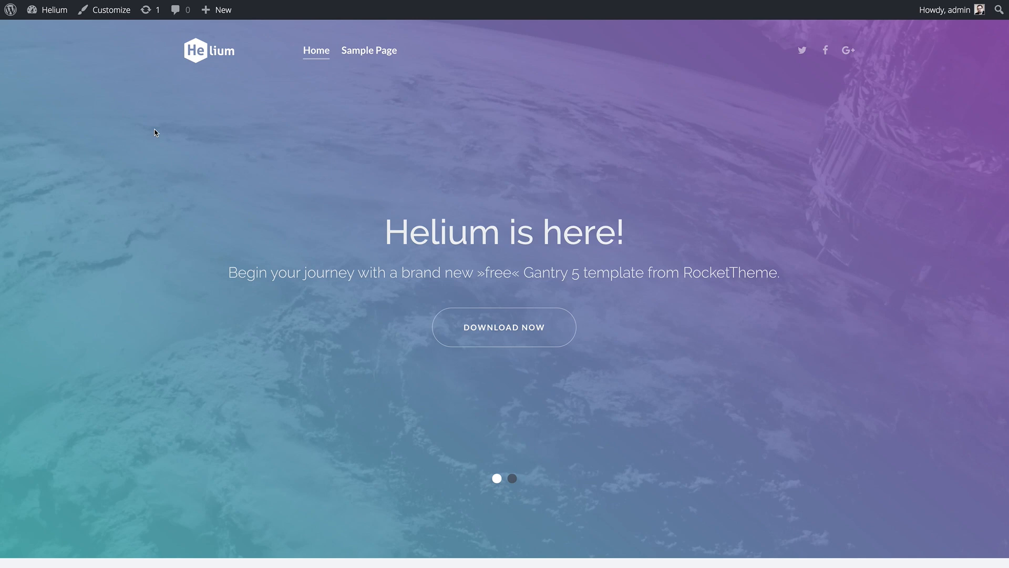
mouse_move(262, 190)
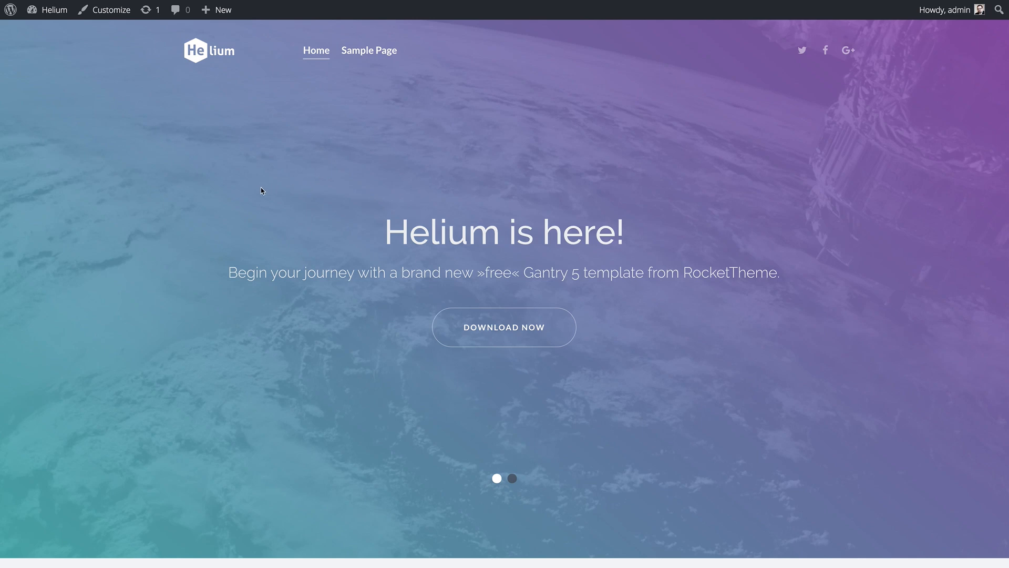
mouse_move(251, 185)
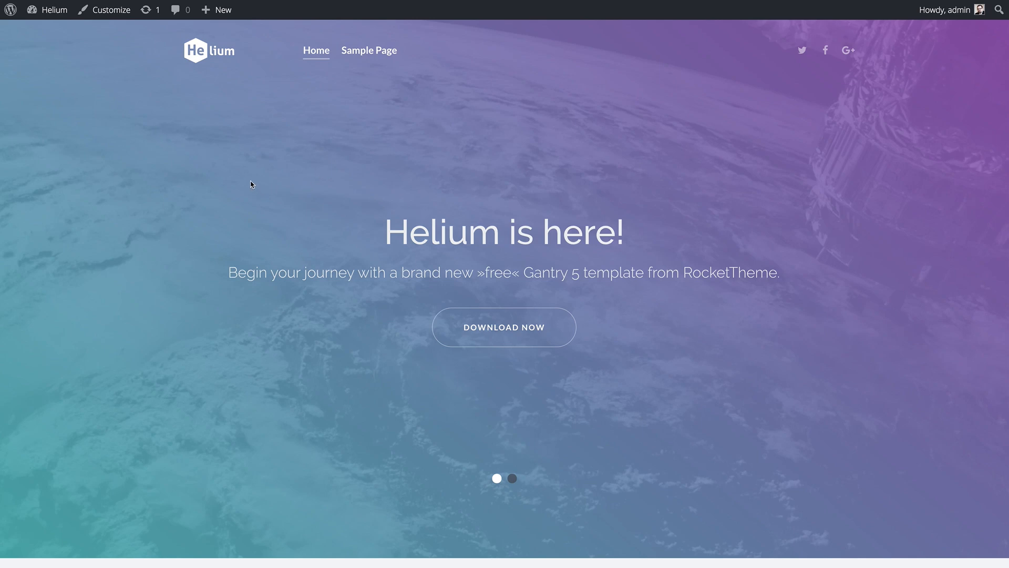